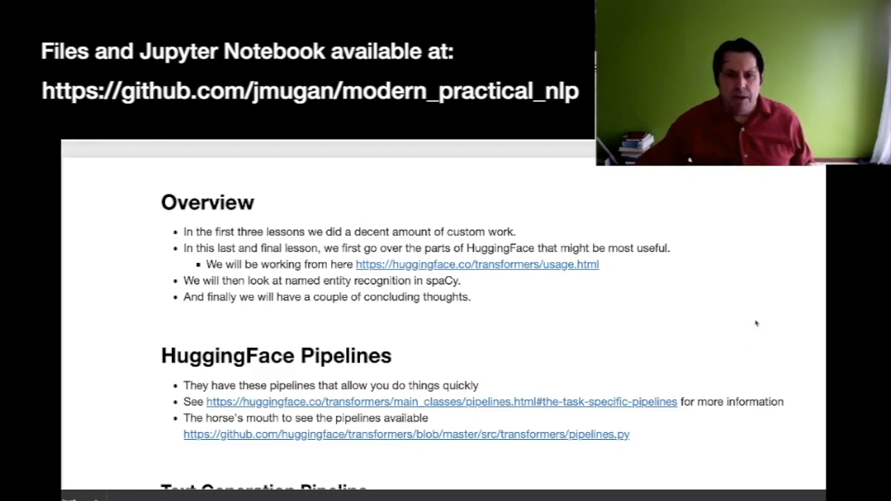
Scroll down to the Text Generation Pipeline cell and its generated output.
scroll("down", 3)
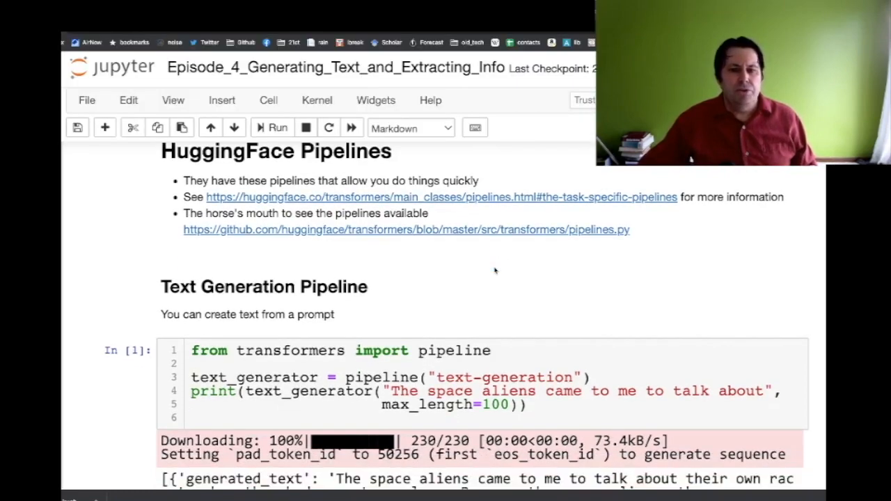
Scroll through the generated space-aliens story to the Summarization Pipeline heading.
scroll("down", 3)
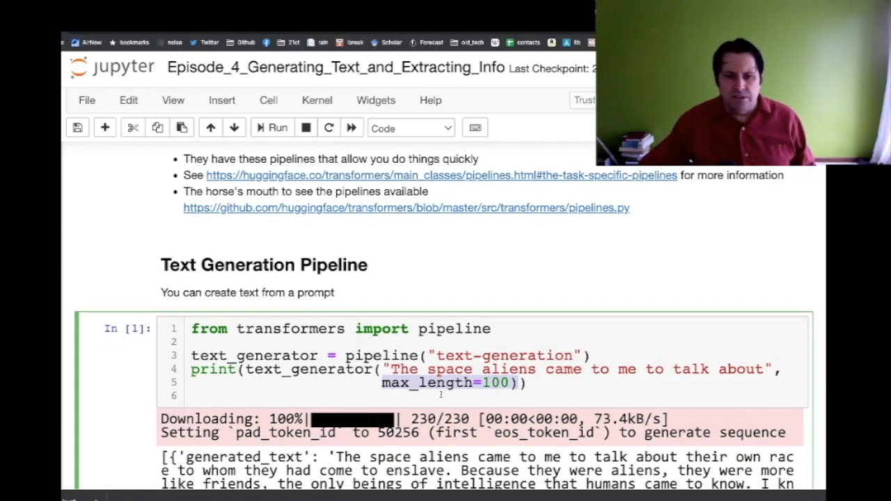
scroll("down", 3)
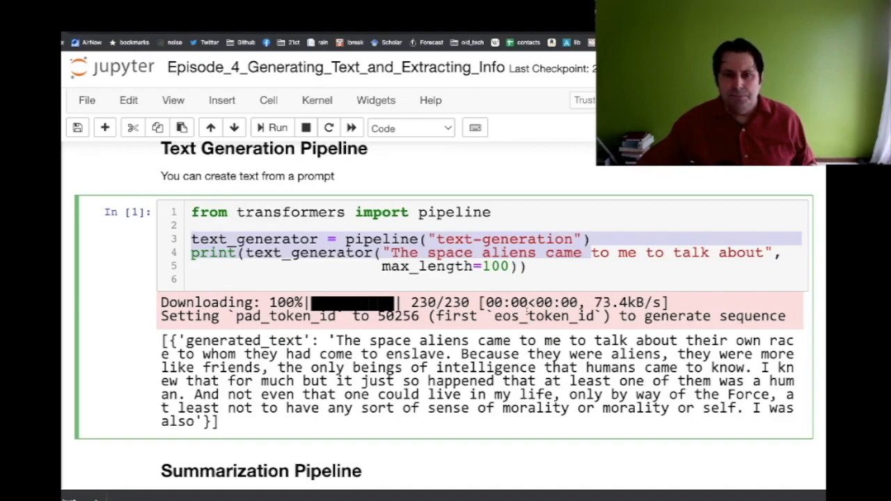
scroll("down", 3)
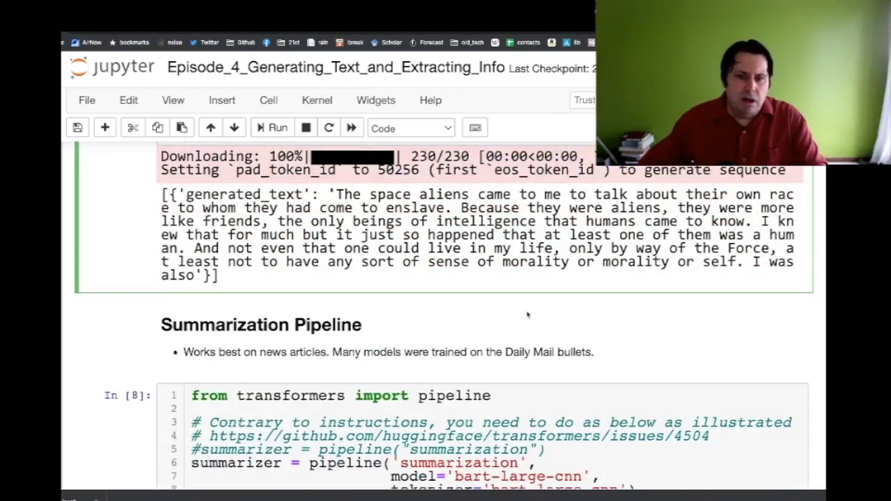
Highlight the commented-out summarizer line and the example sentences, then clear the highlight.
scroll("down", 3)
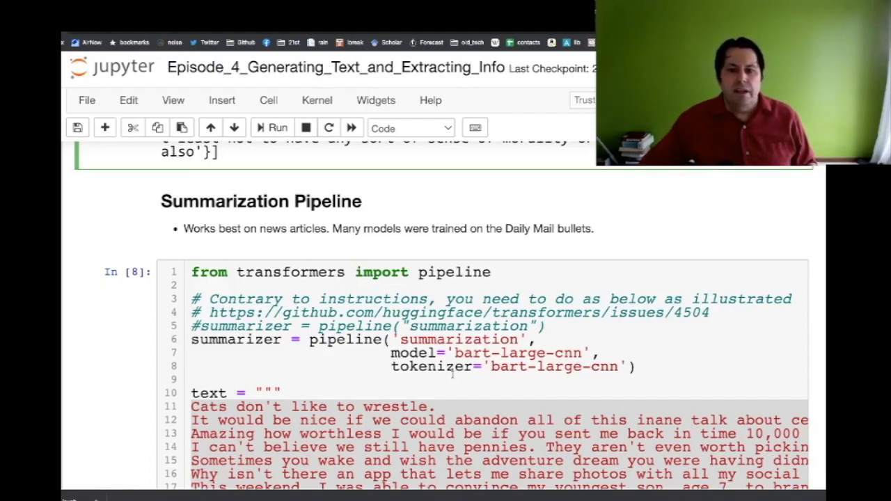
scroll("down", 3)
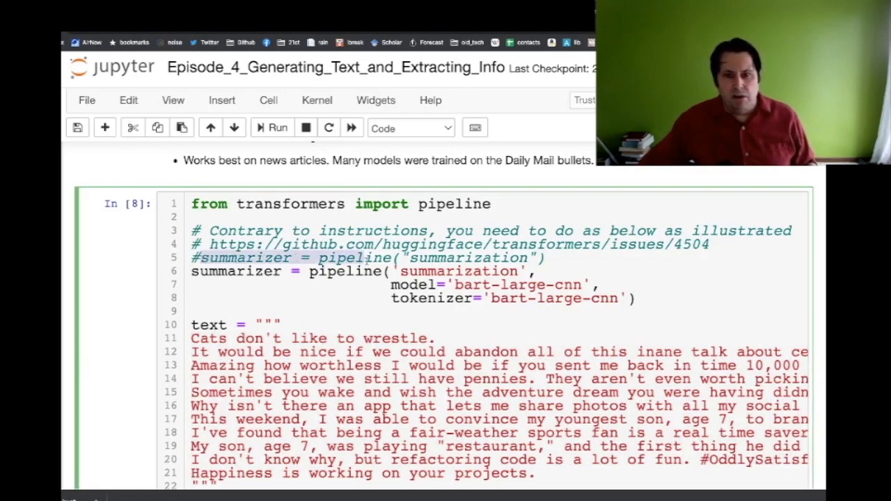
left_click_drag(190, 258, 547, 257)
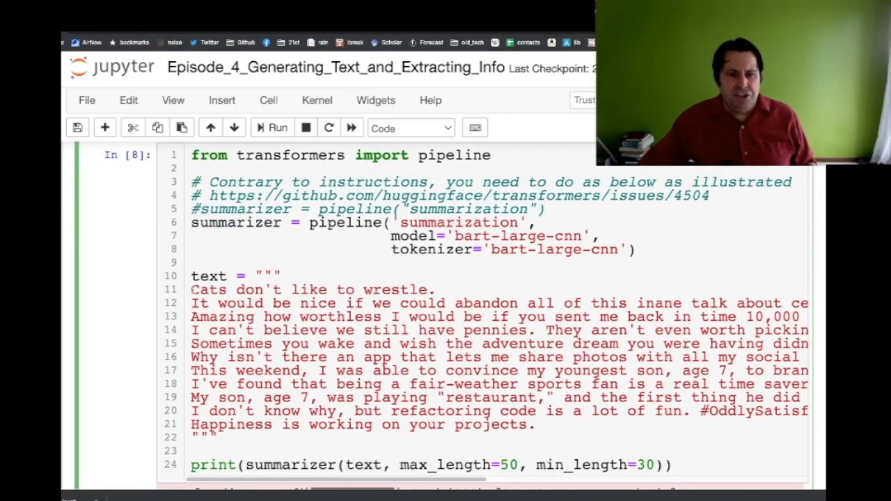
left_click_drag(191, 289, 533, 425)
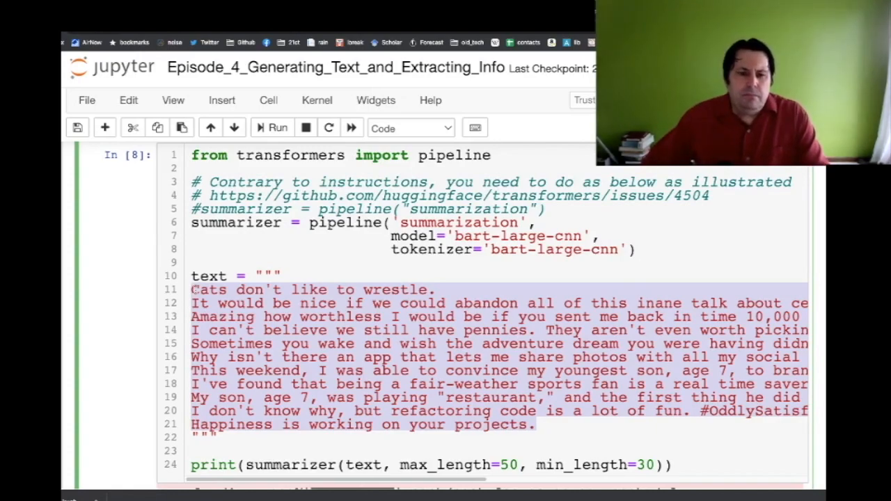
left_click(277, 127)
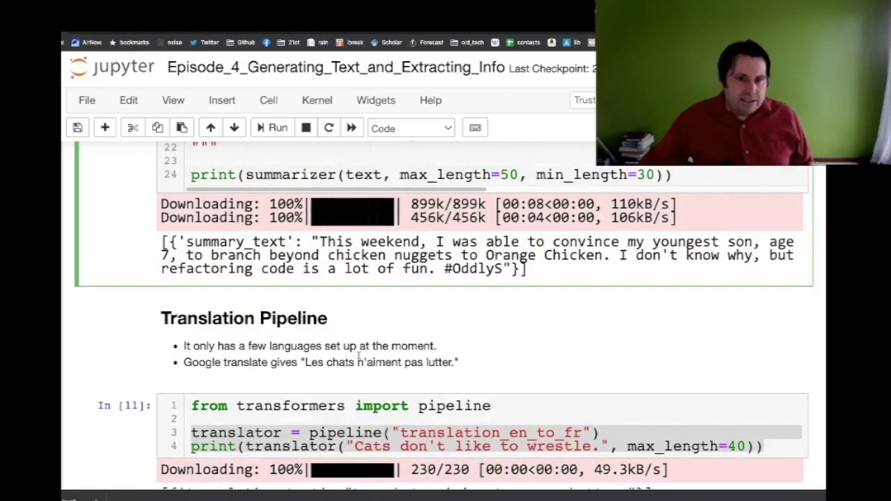
Highlight the translation task name and 'battre' in the French output 'Les chats n'aiment pas se battre'.
scroll("down", 3)
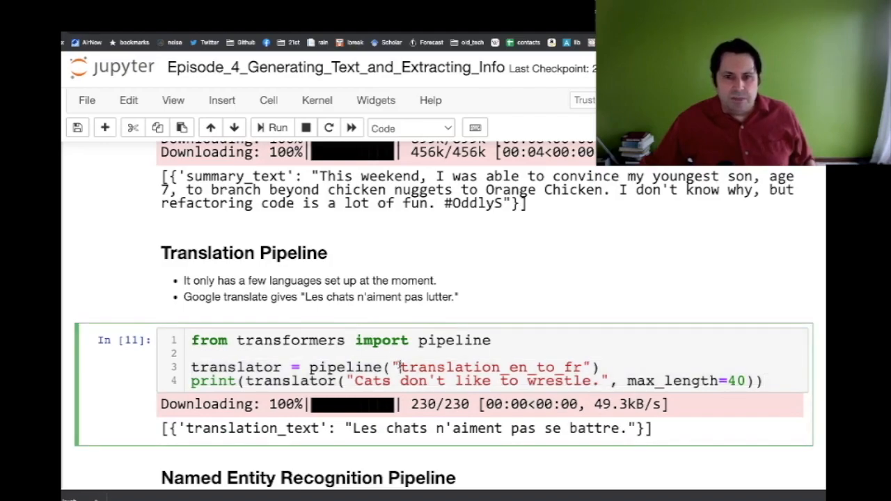
double_click(491, 367)
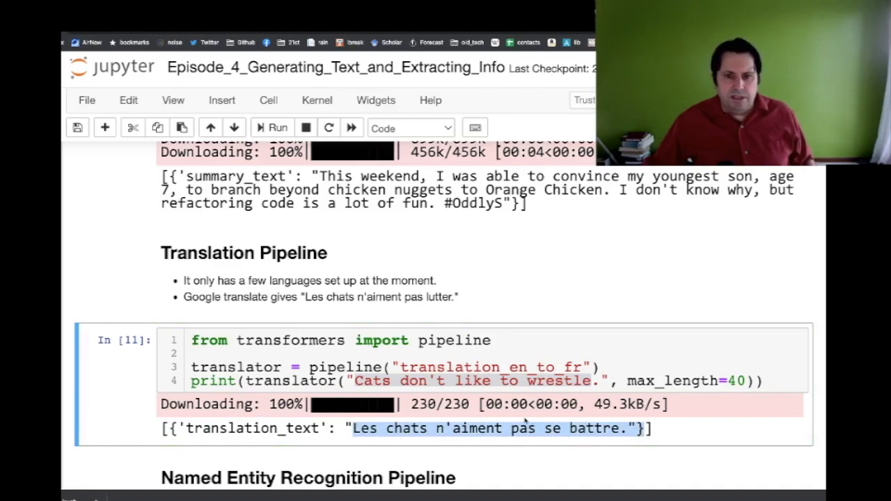
left_click(366, 428)
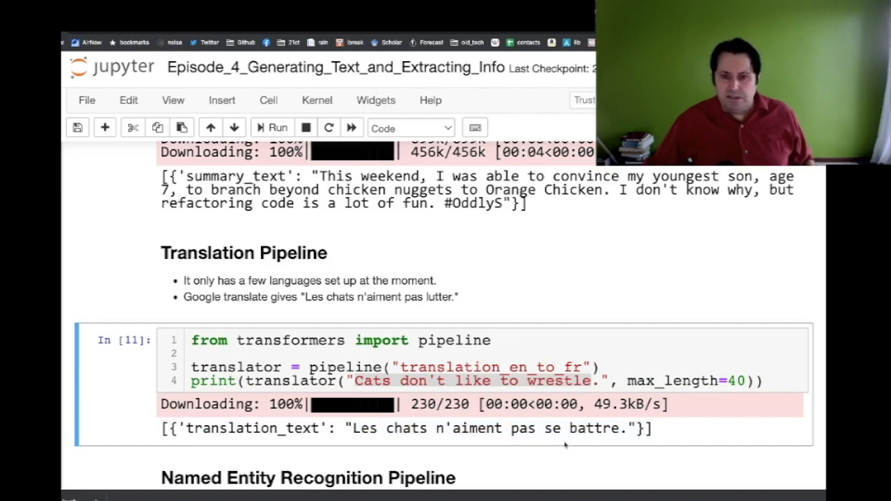
double_click(594, 428)
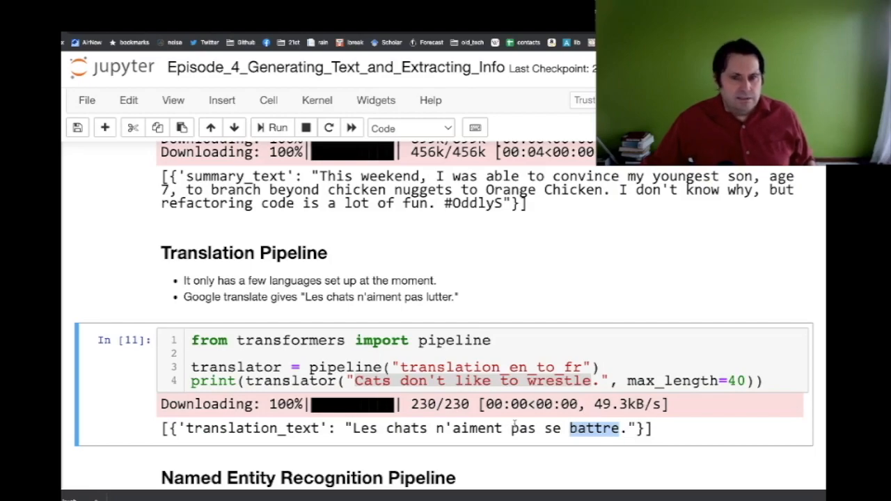
mouse_move(504, 417)
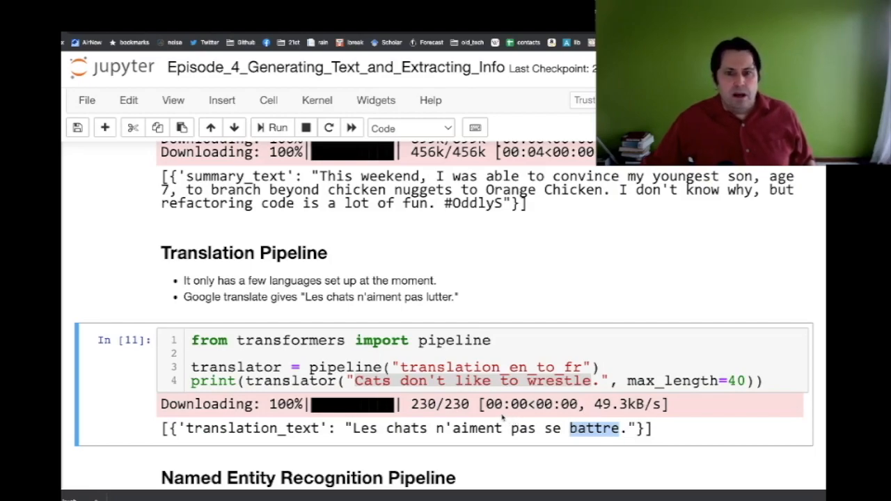
double_click(314, 297)
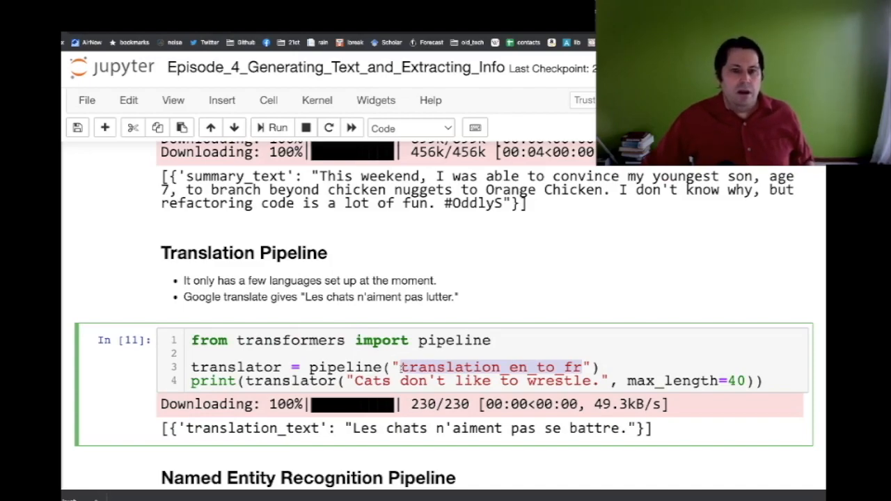
scroll("down", 3)
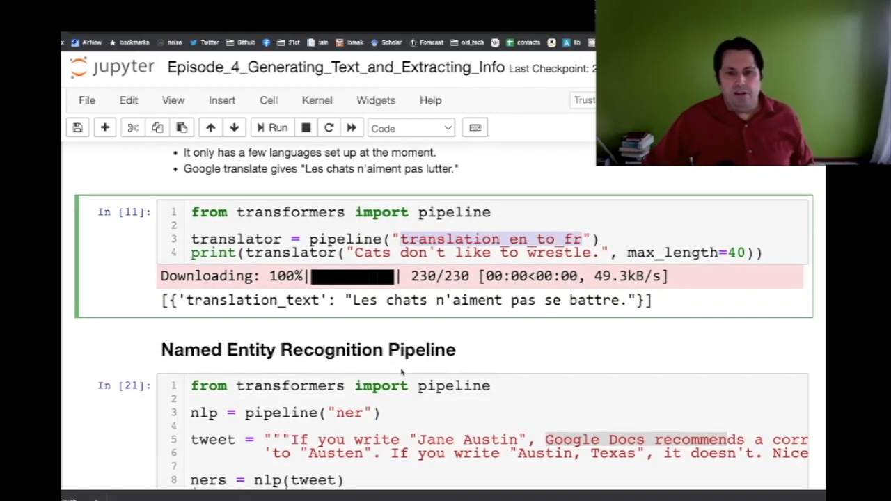
scroll("down", 3)
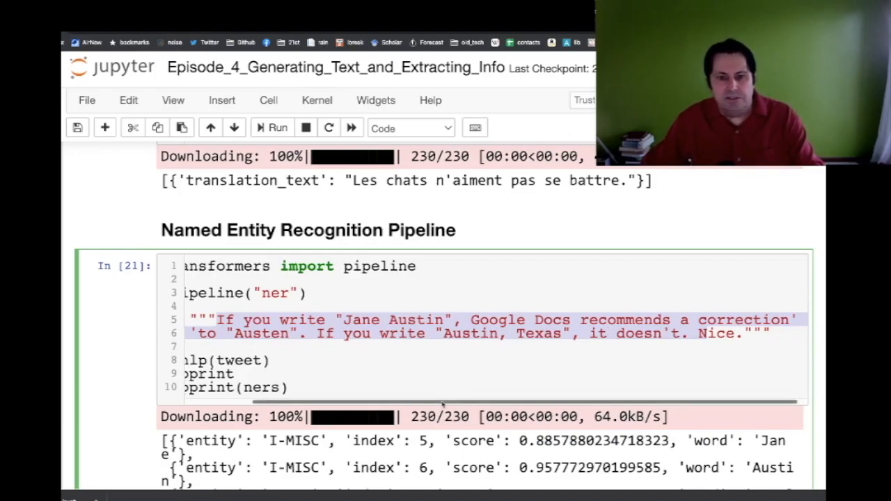
scroll("left", 3)
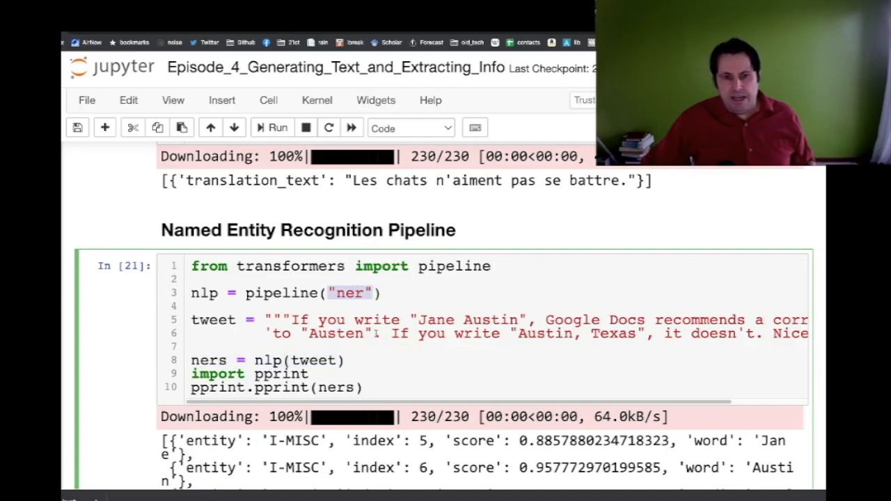
scroll("down", 3)
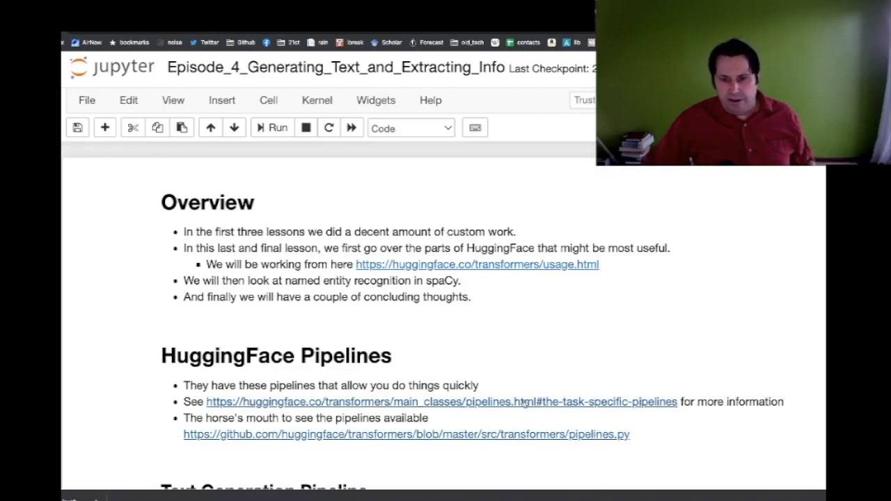
scroll("down", 3)
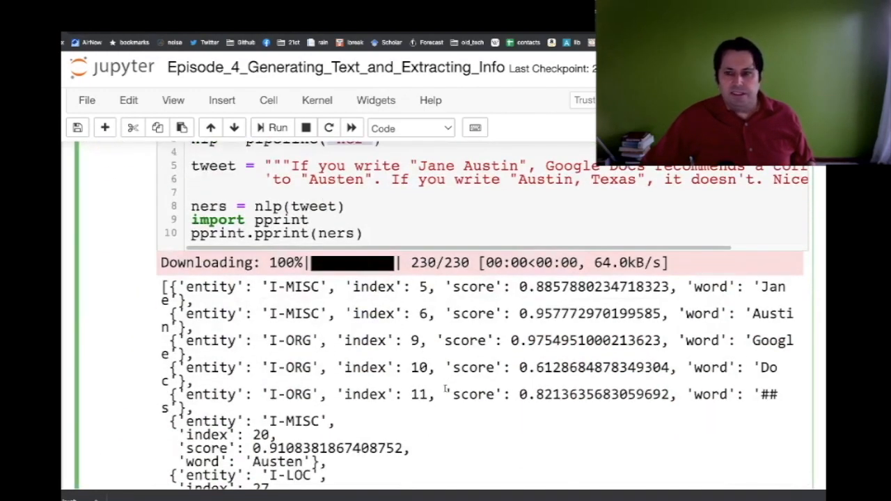
scroll("down", 3)
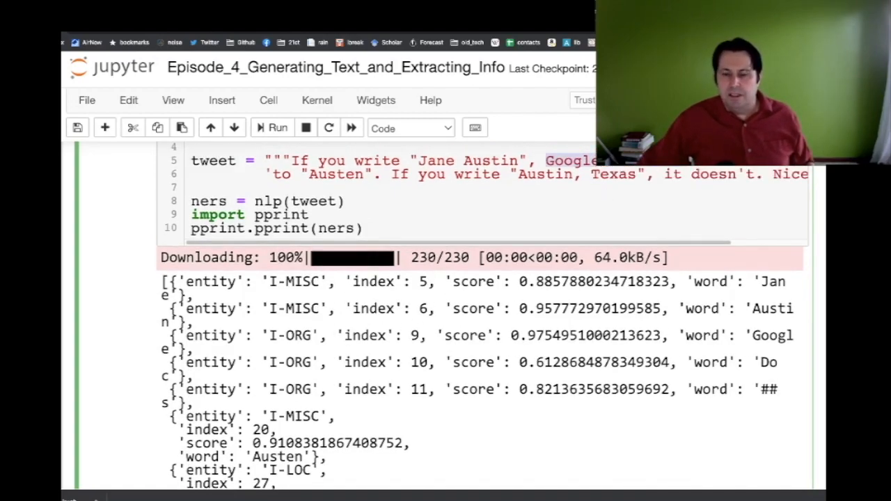
scroll("down", 3)
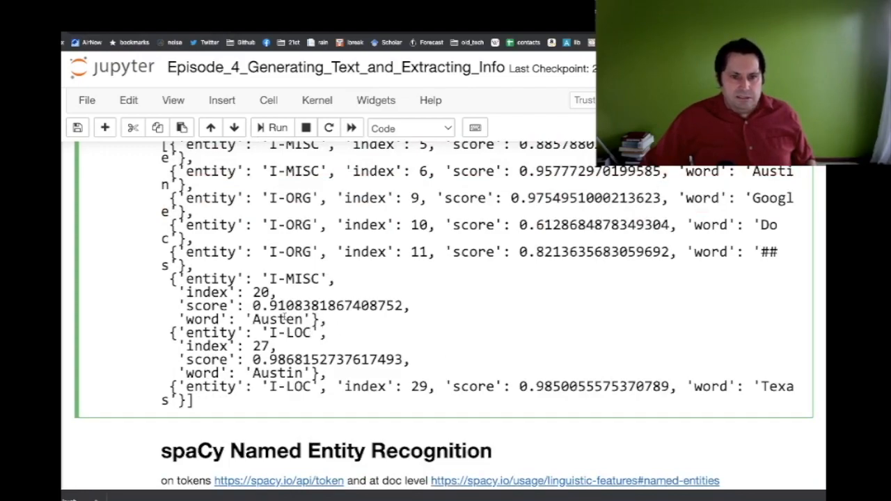
double_click(302, 279)
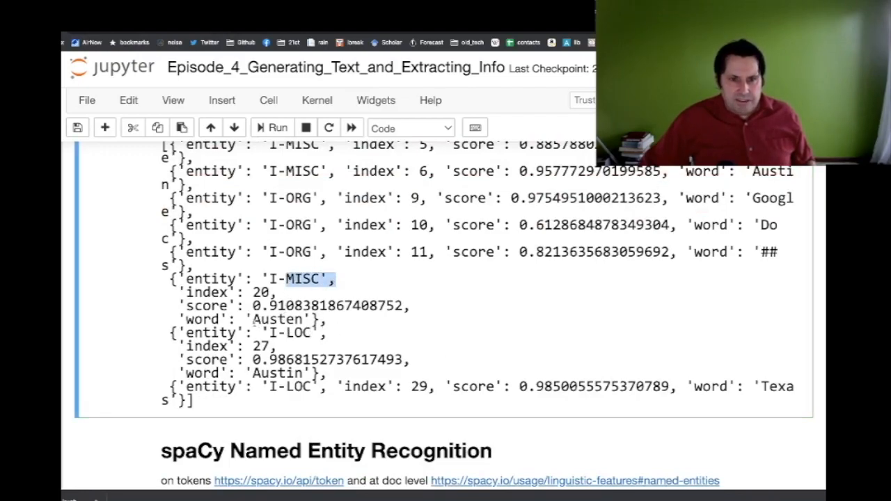
double_click(277, 319)
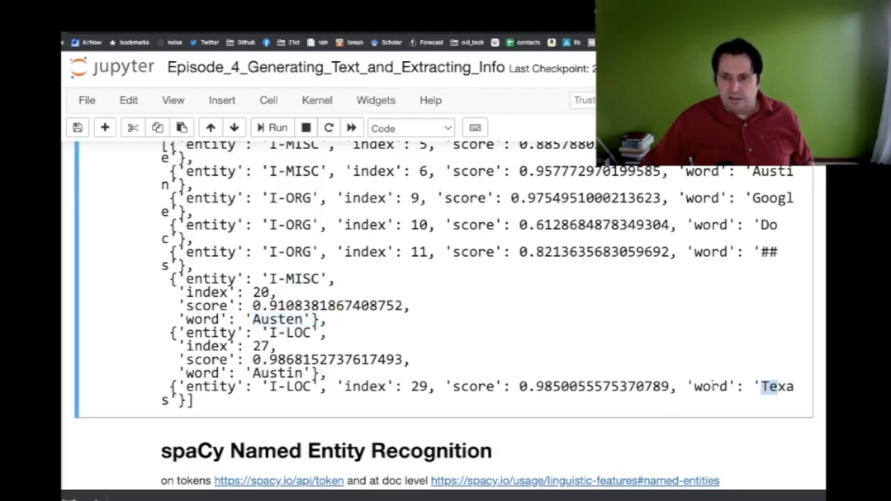
scroll("up", 3)
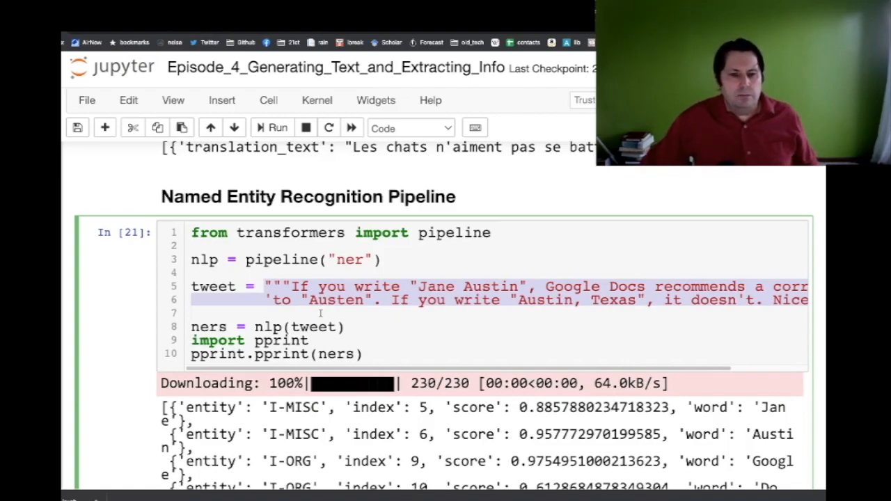
scroll("down", 3)
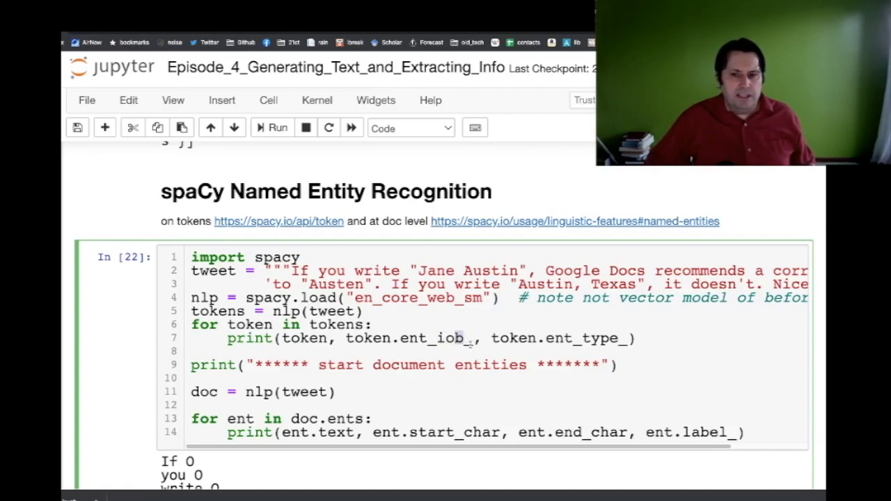
double_click(560, 338)
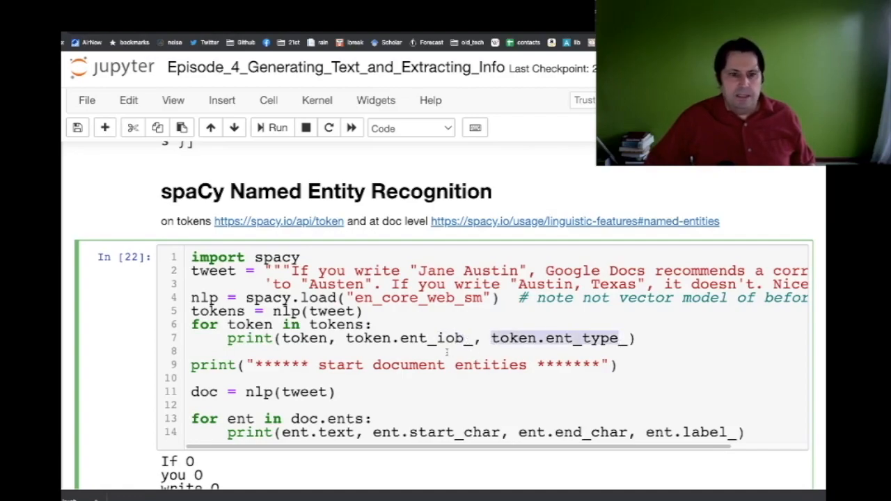
scroll("down", 3)
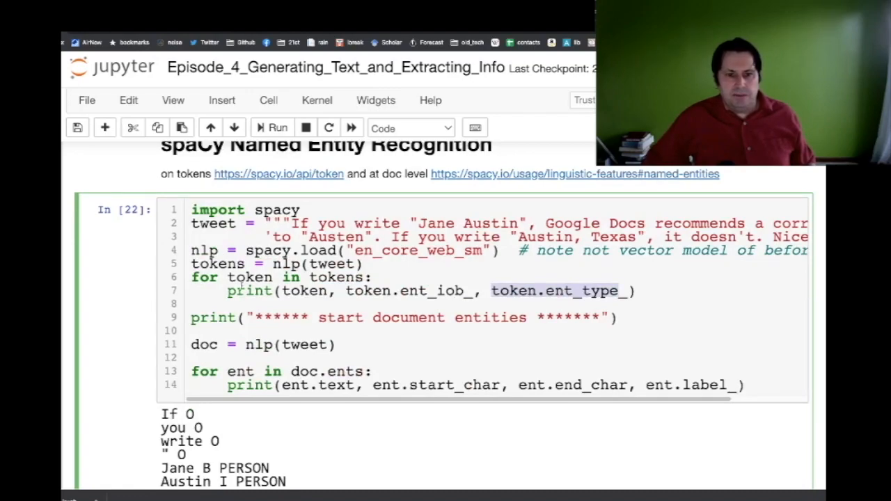
scroll("down", 3)
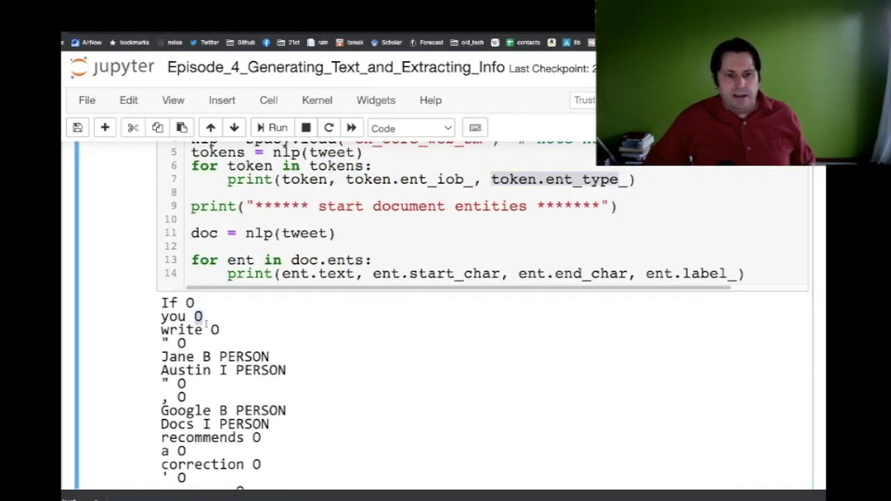
double_click(180, 342)
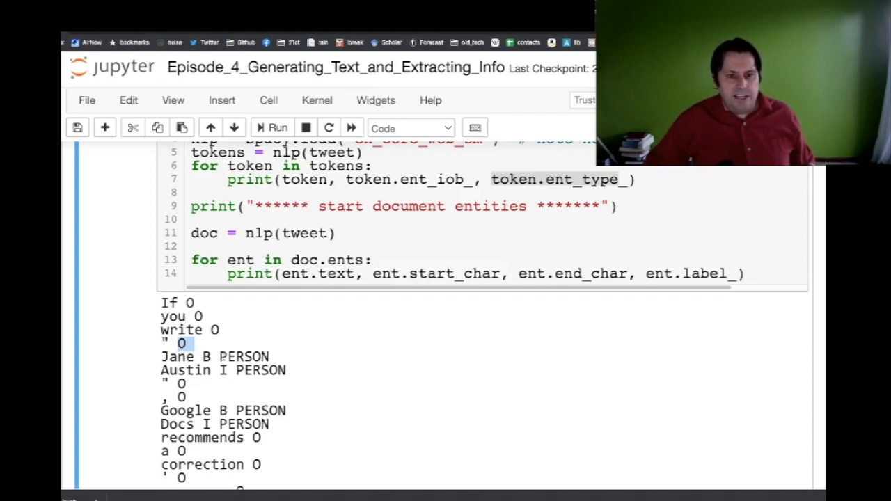
left_click_drag(161, 356, 286, 369)
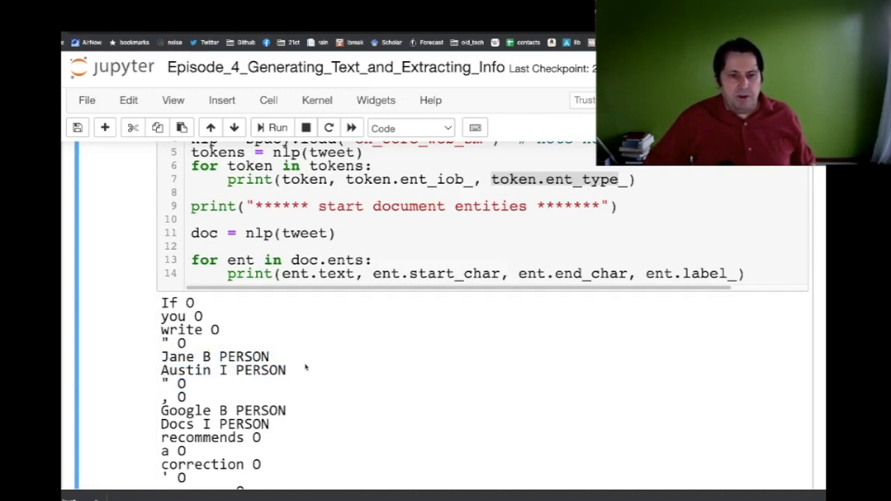
scroll("down", 3)
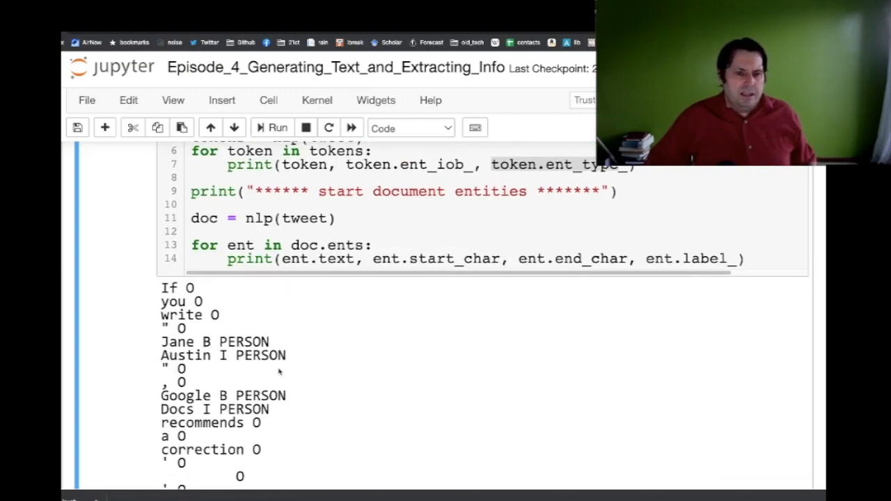
left_click_drag(161, 395, 285, 410)
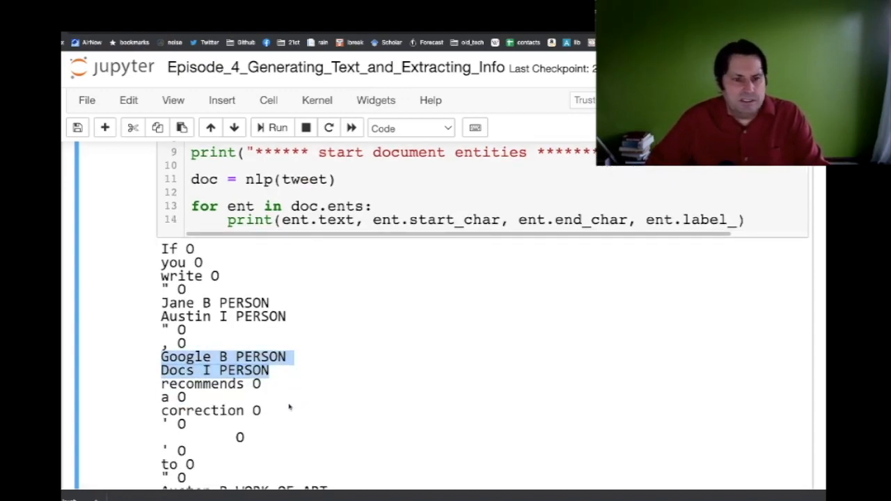
scroll("down", 3)
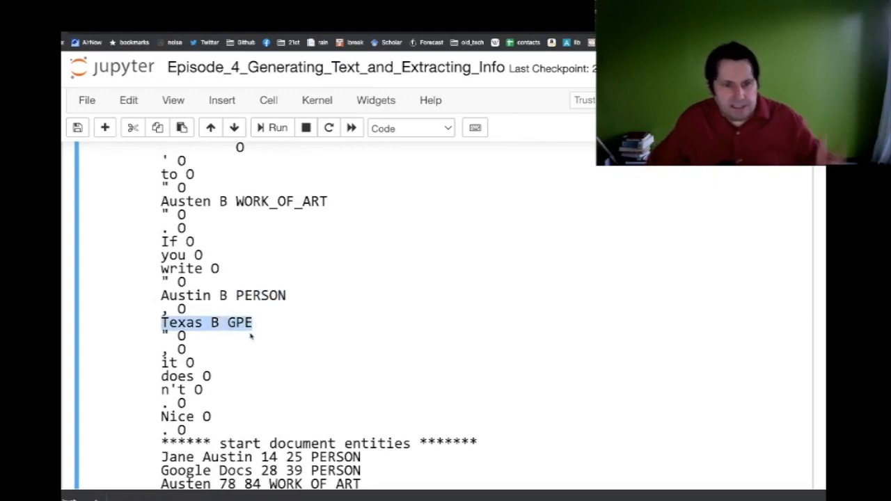
mouse_move(239, 384)
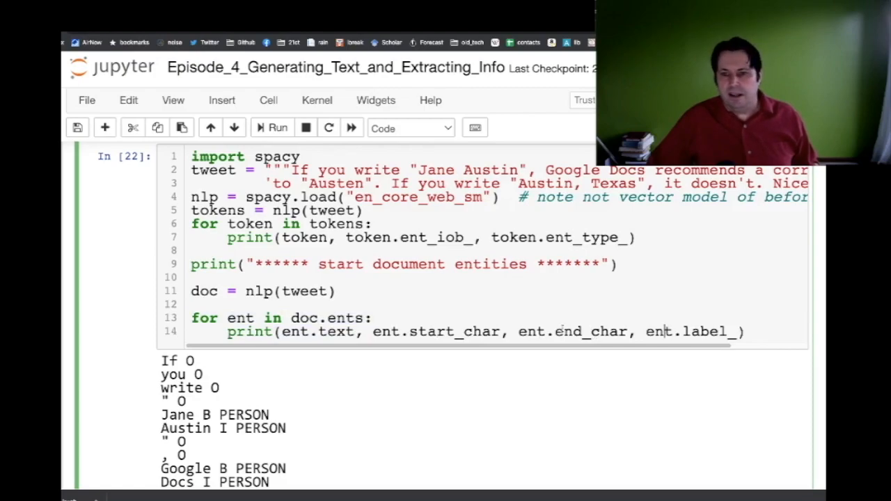
scroll("down", 3)
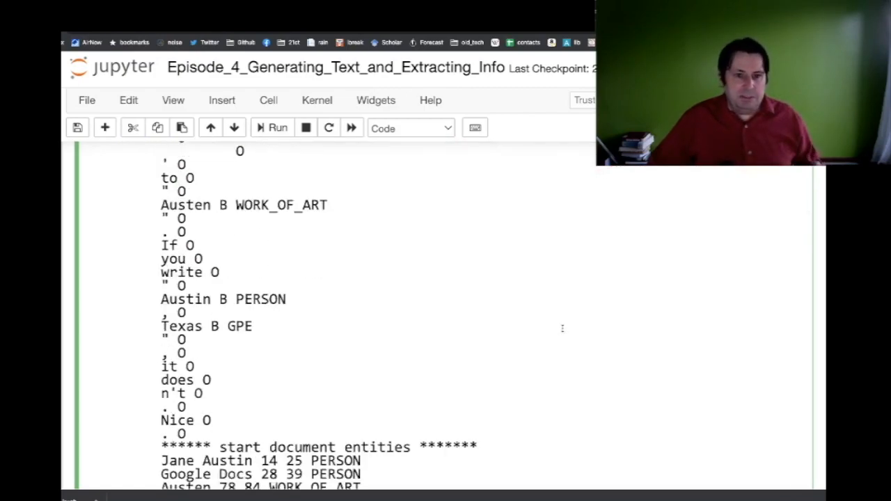
scroll("down", 3)
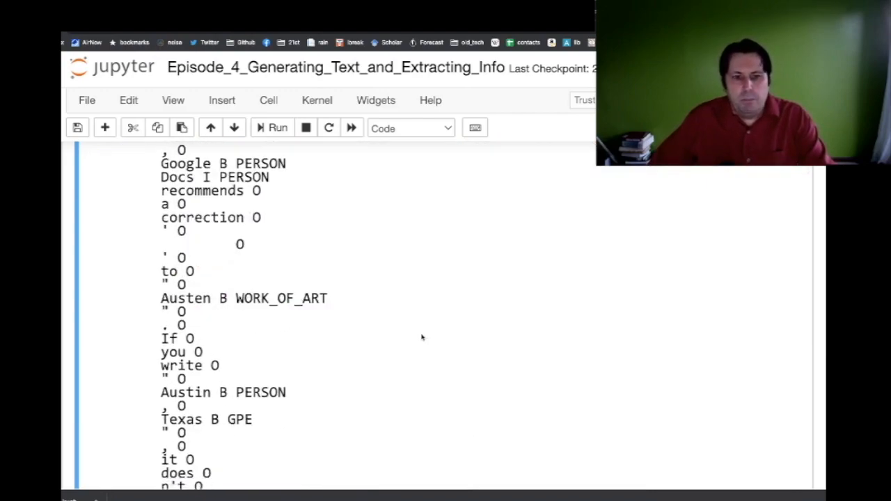
scroll("down", 3)
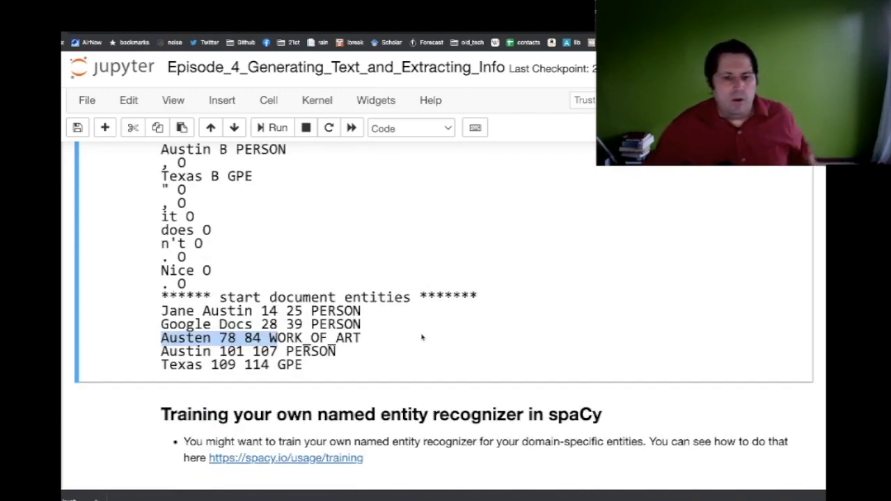
scroll("down", 3)
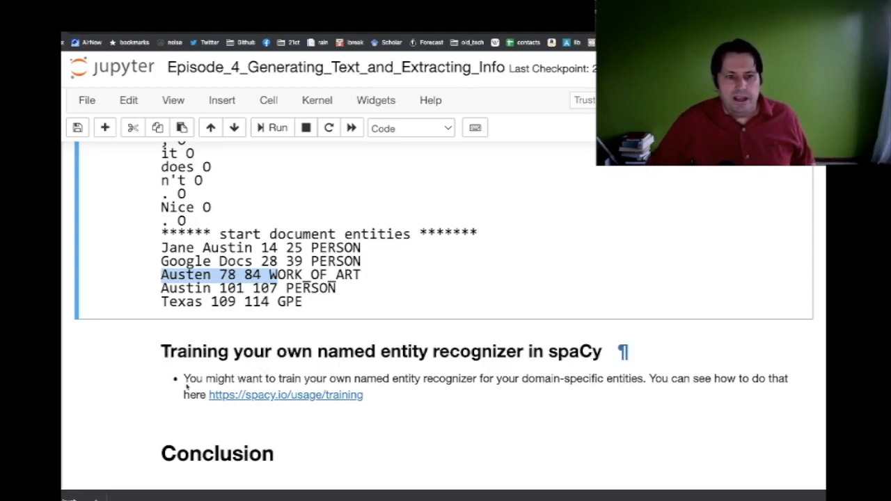
left_click_drag(185, 378, 363, 394)
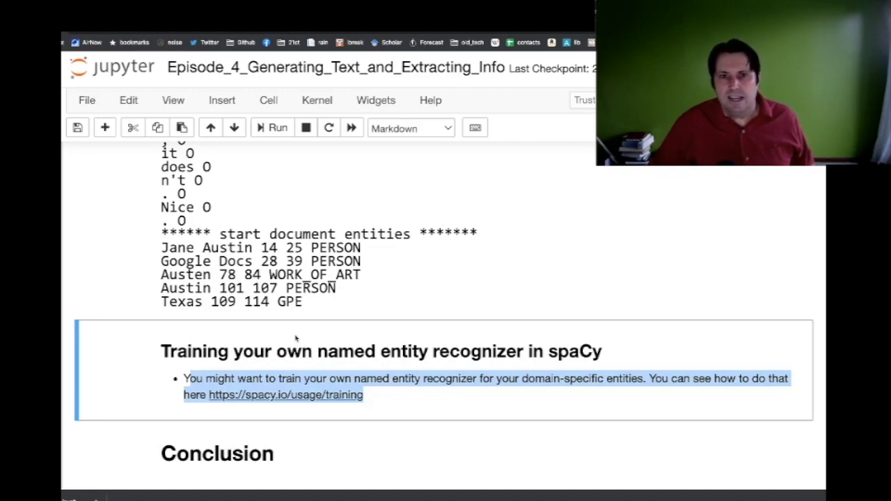
mouse_move(581, 151)
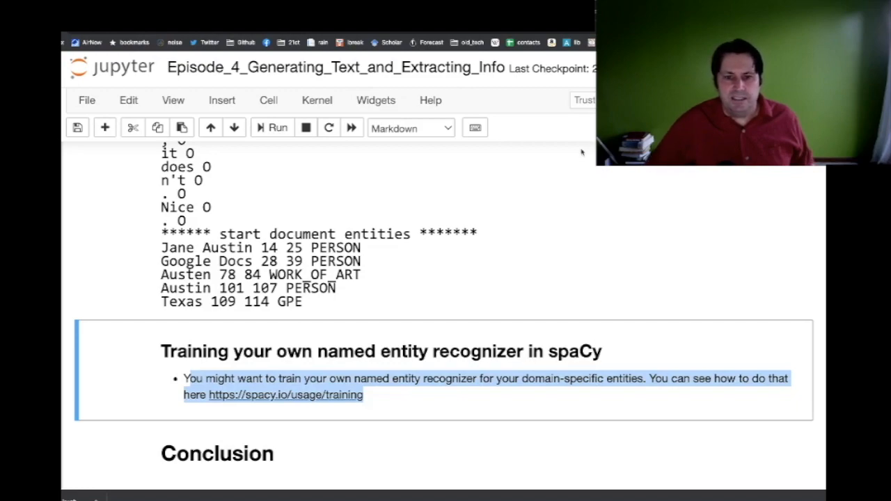
mouse_move(310, 324)
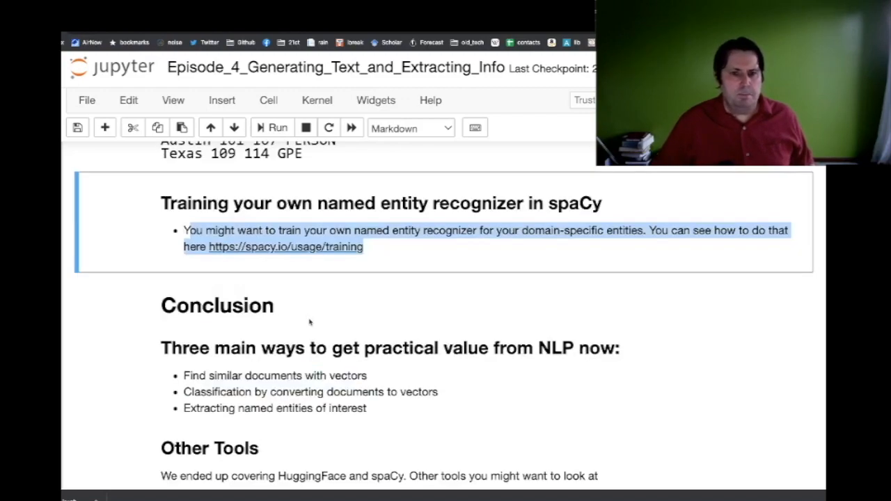
scroll("down", 3)
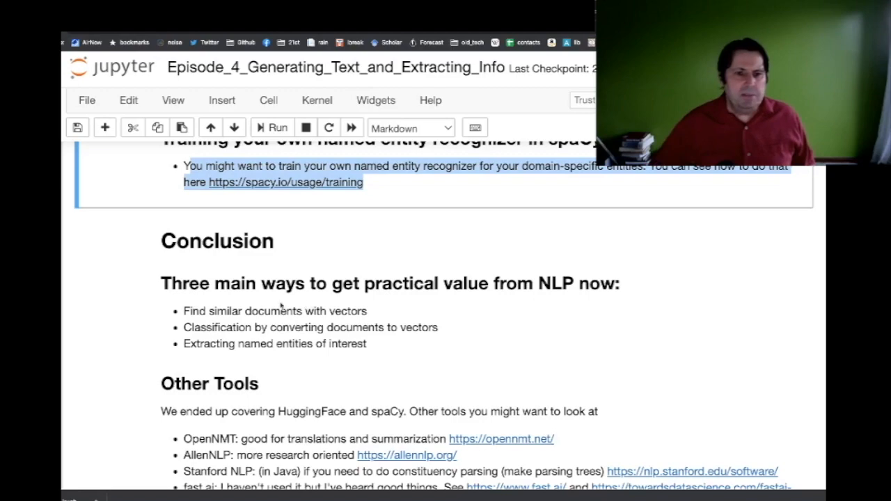
double_click(275, 310)
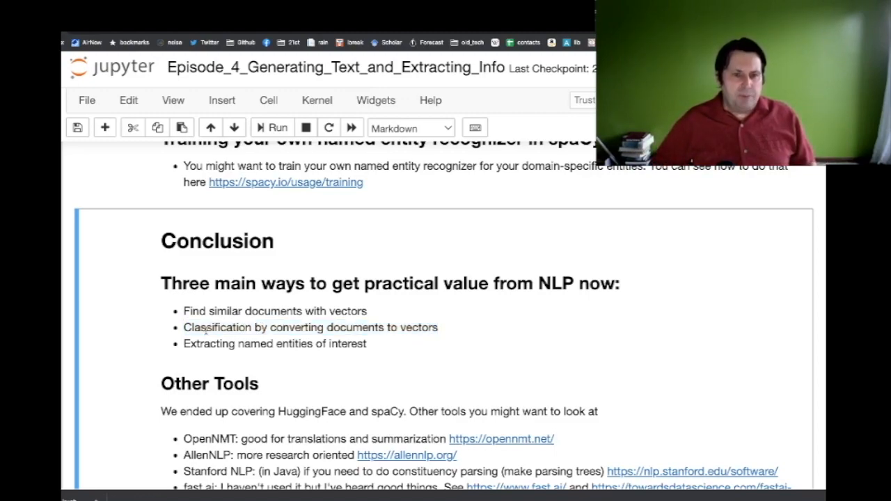
left_click_drag(184, 327, 373, 327)
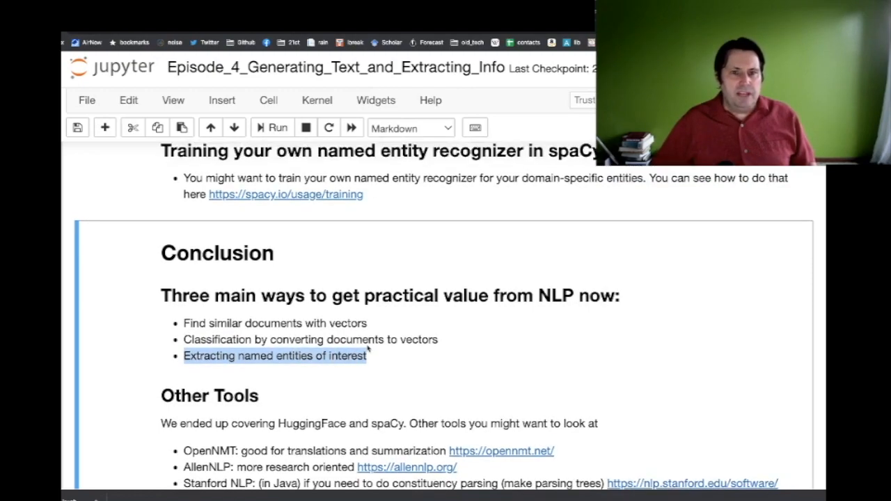
mouse_move(379, 195)
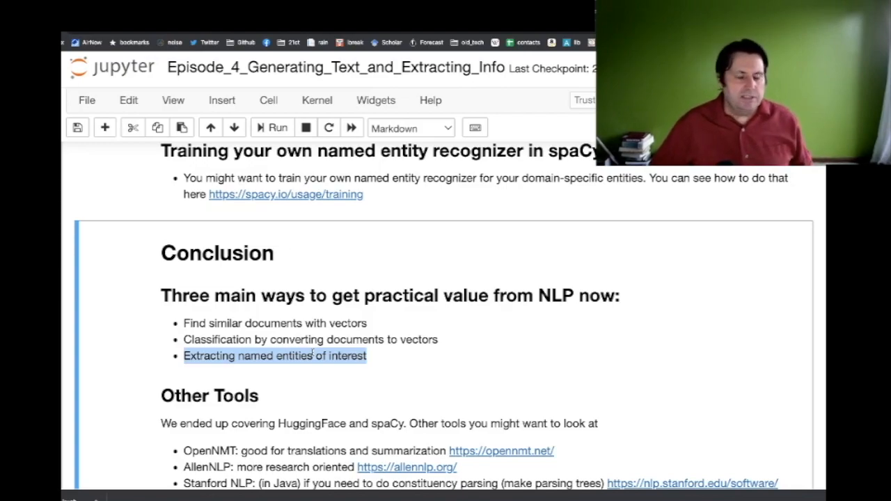
scroll("down", 3)
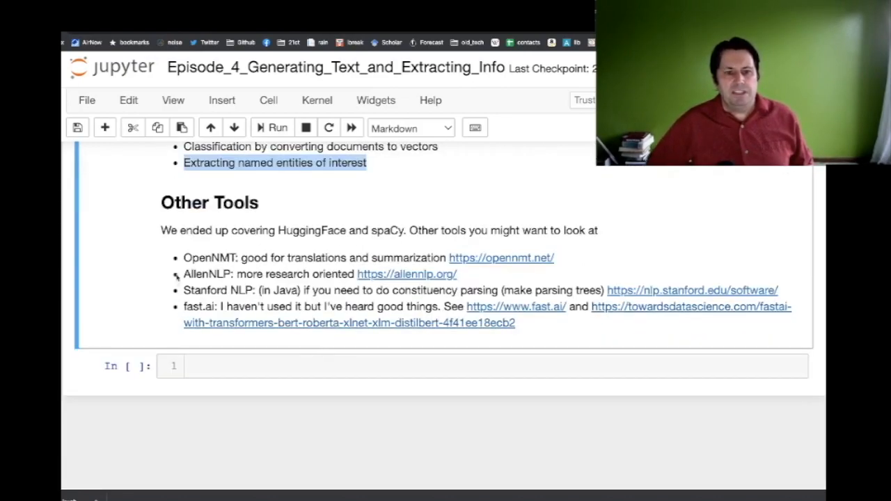
double_click(206, 258)
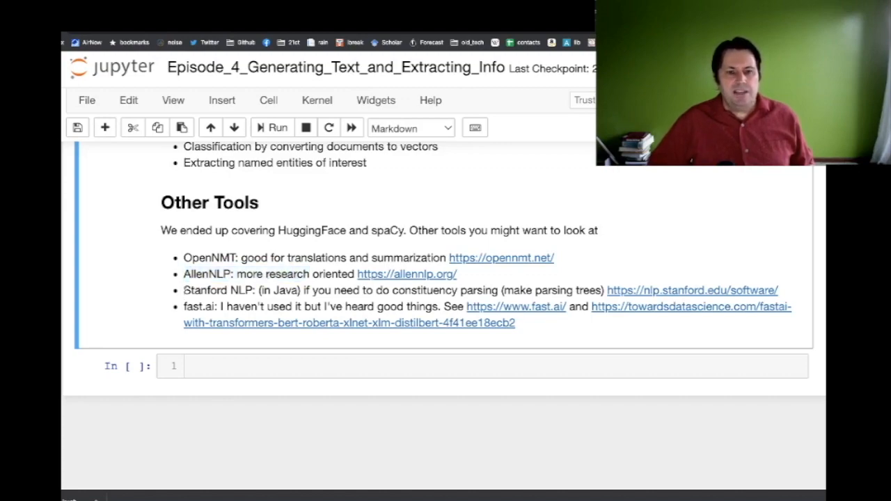
double_click(202, 290)
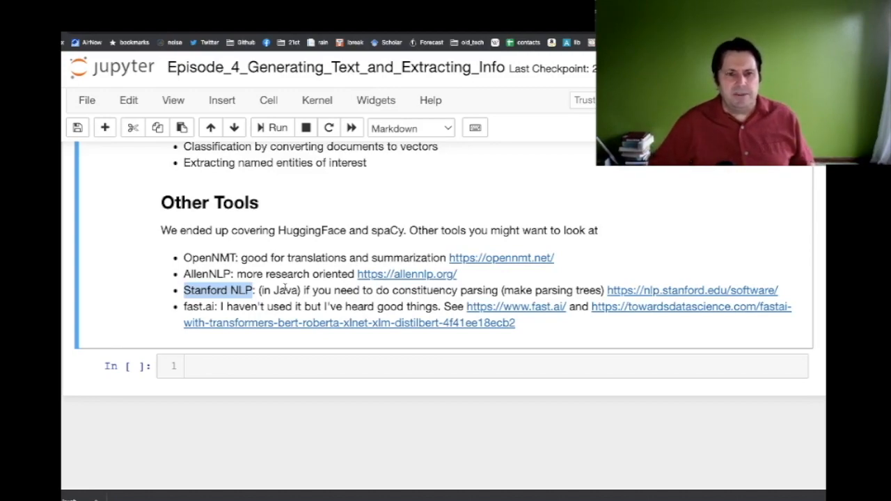
mouse_move(336, 328)
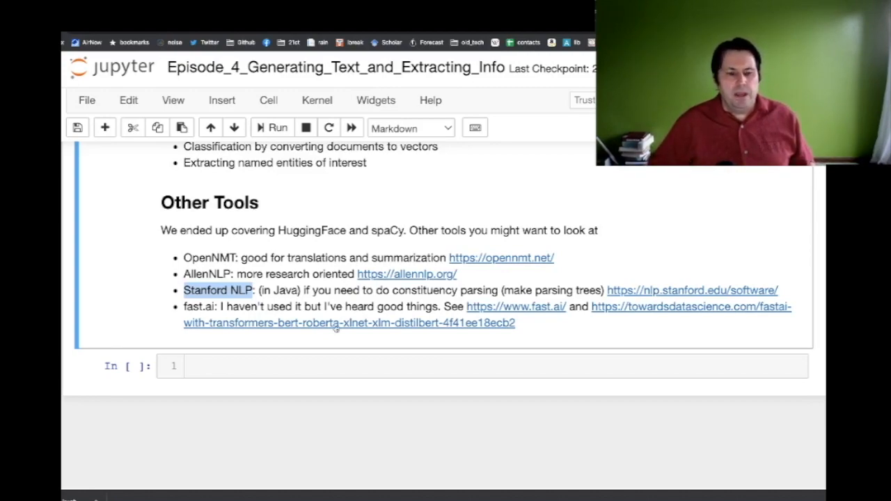